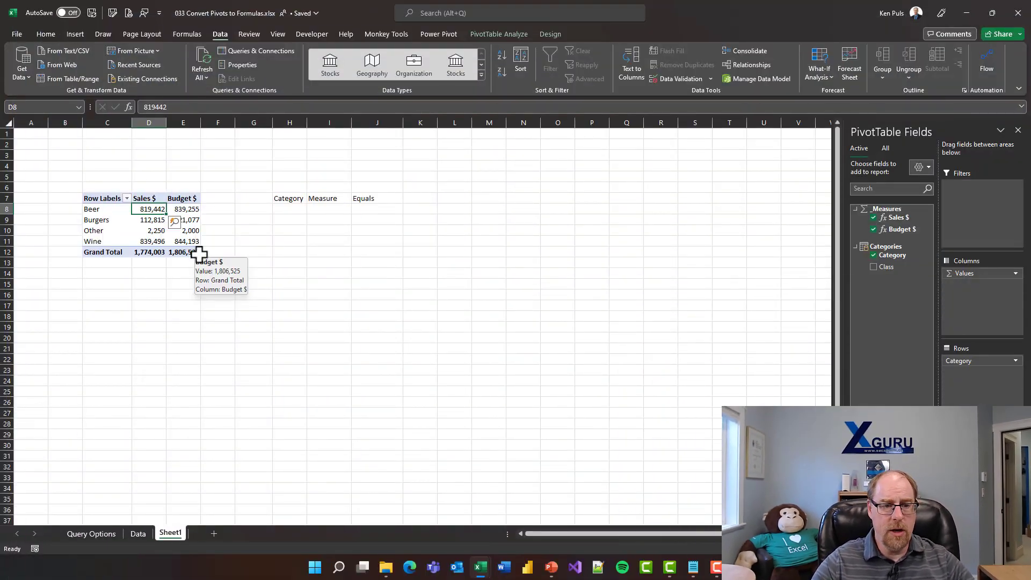
Convert the Data Model pivot table to CUBEVALUE formulas through OLAP Tools
{"action": "left_click", "coordinate": [149, 220]}
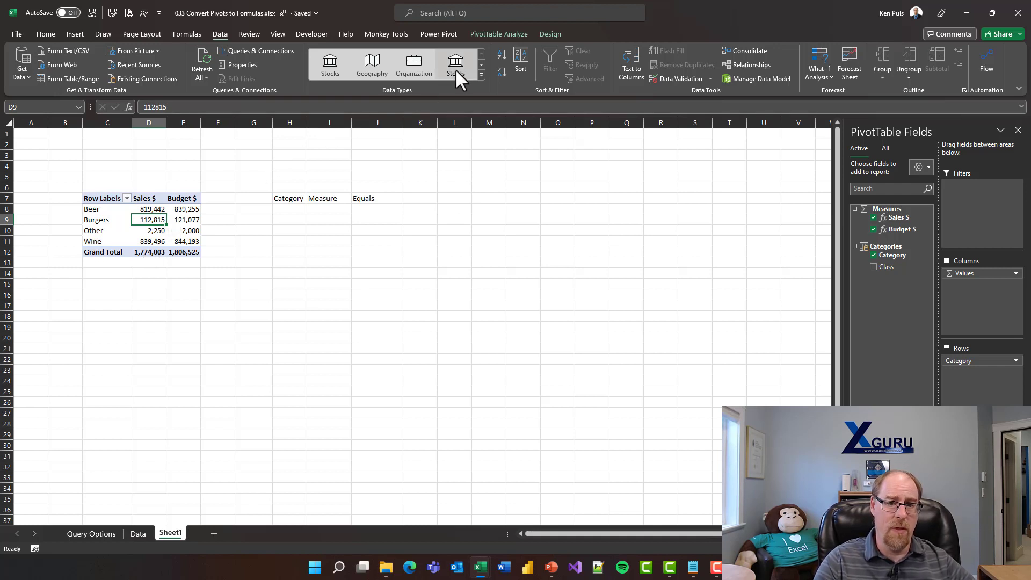
{"action": "left_click", "coordinate": [498, 34]}
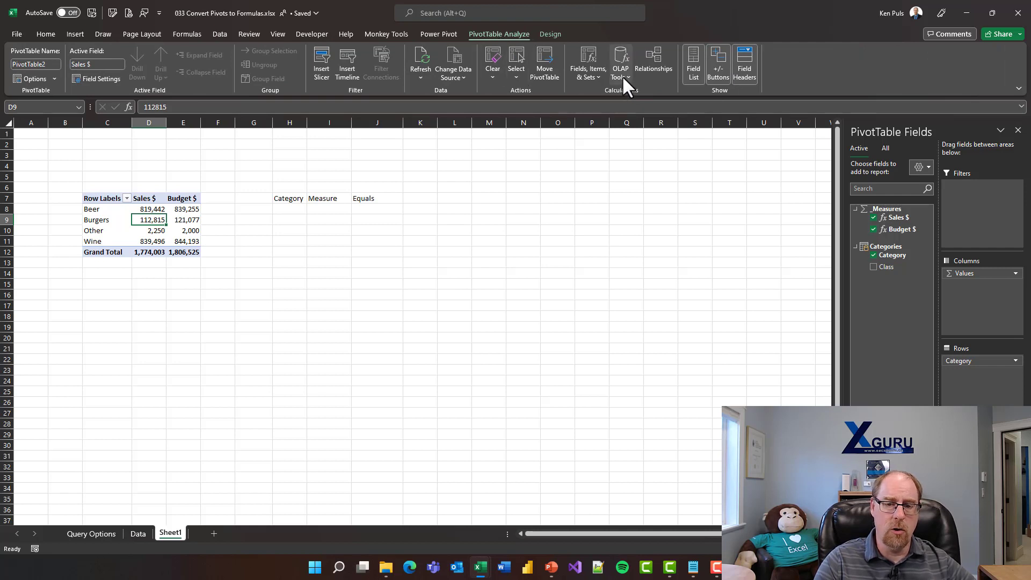
{"action": "left_click", "coordinate": [620, 62]}
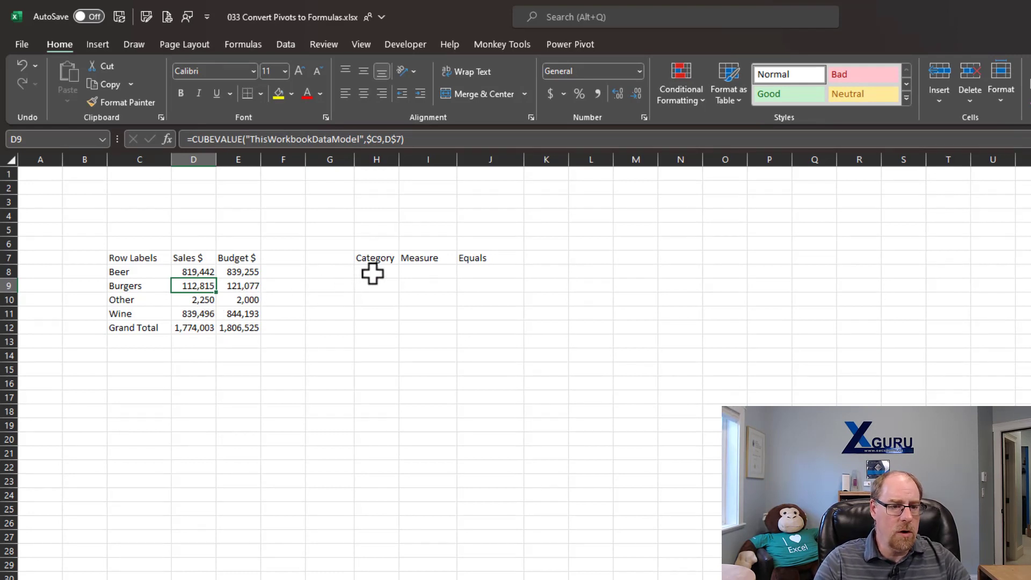
Choose Burgers in the Category dropdown and copy the Burgers Sales $ formula from D9
{"action": "left_click", "coordinate": [405, 272]}
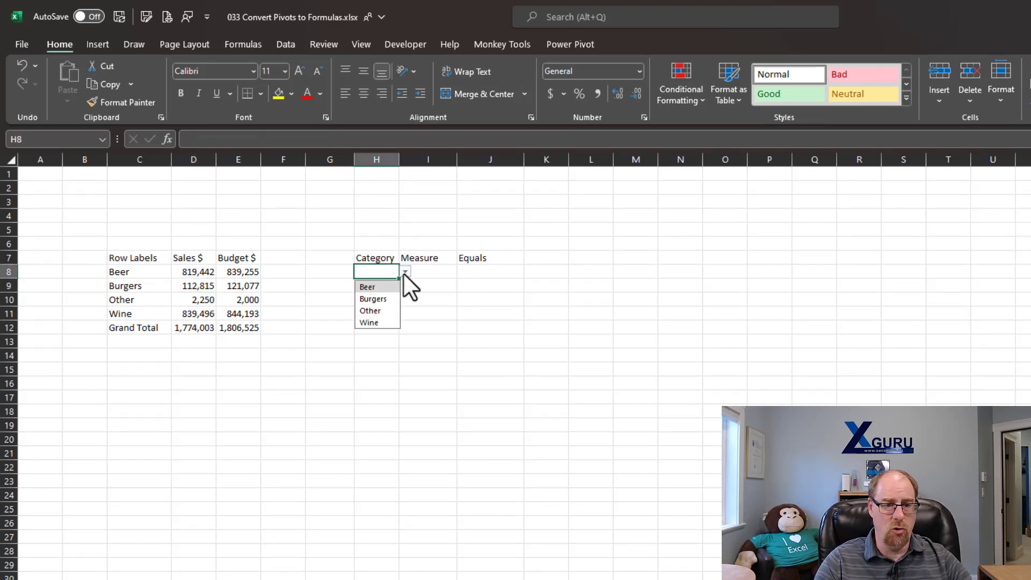
{"action": "left_click", "coordinate": [372, 299]}
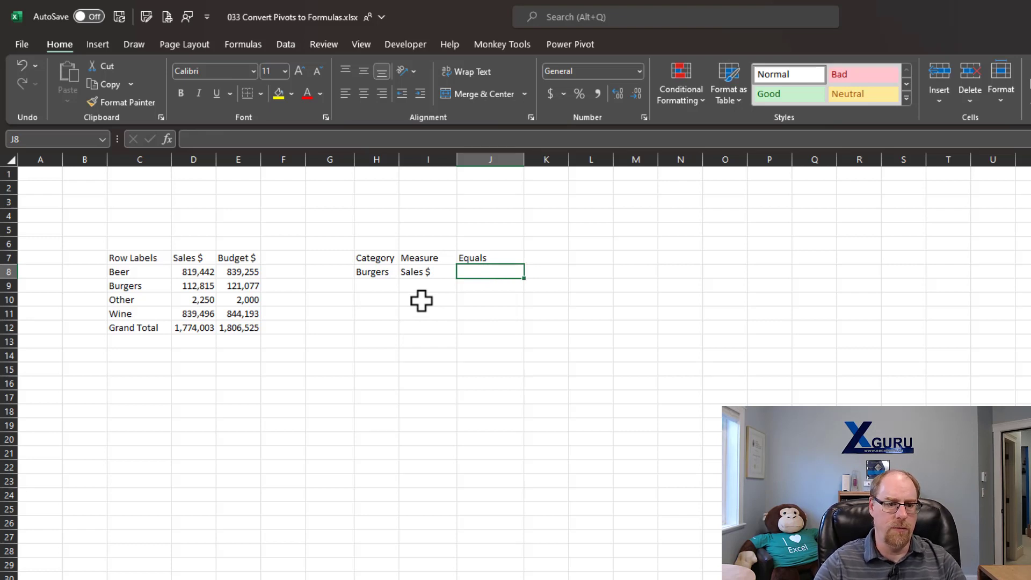
{"action": "left_click", "coordinate": [193, 285]}
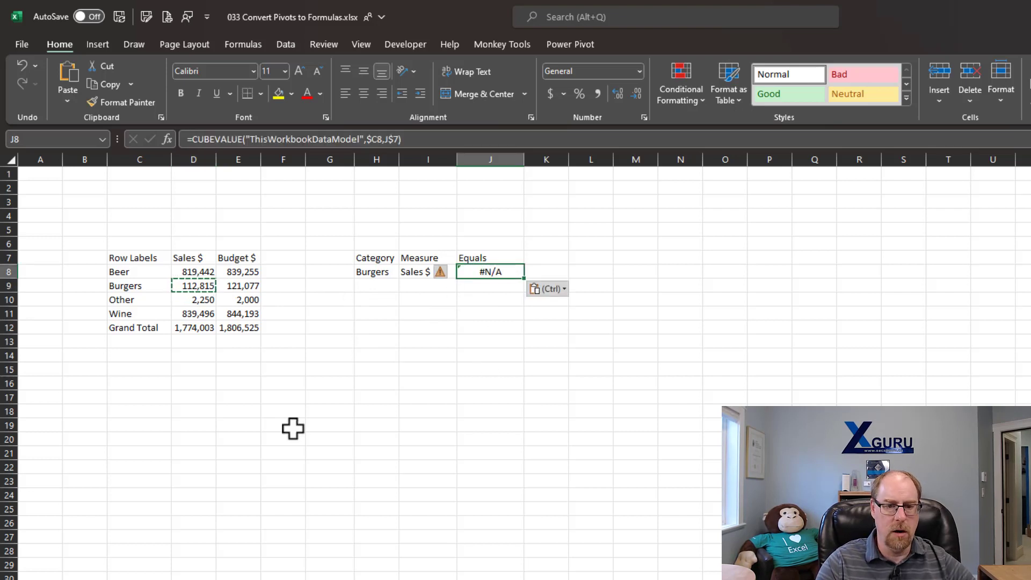
{"action": "mouse_move", "coordinate": [445, 289]}
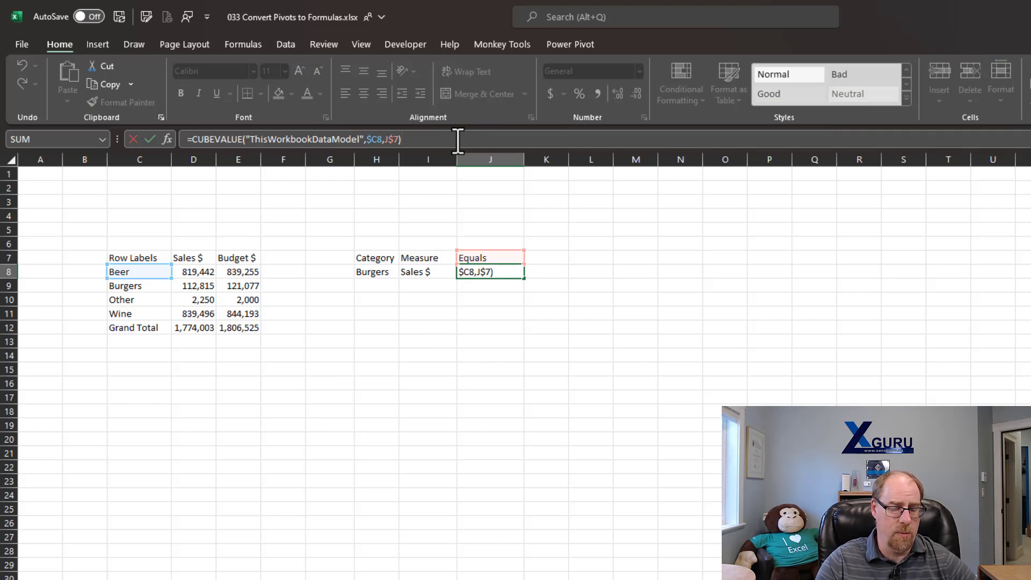
{"action": "key", "text": "Enter"}
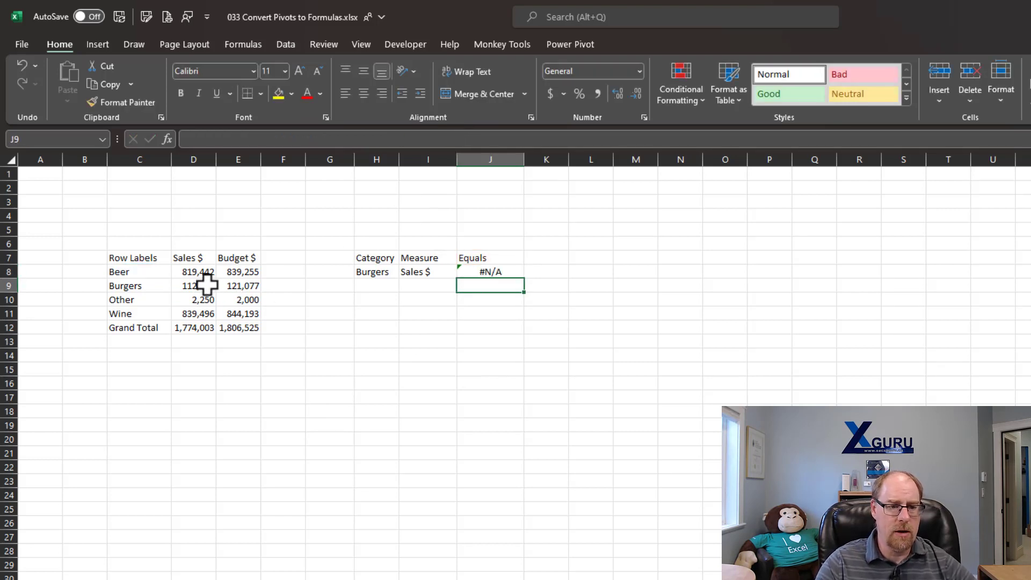
{"action": "left_click", "coordinate": [194, 285]}
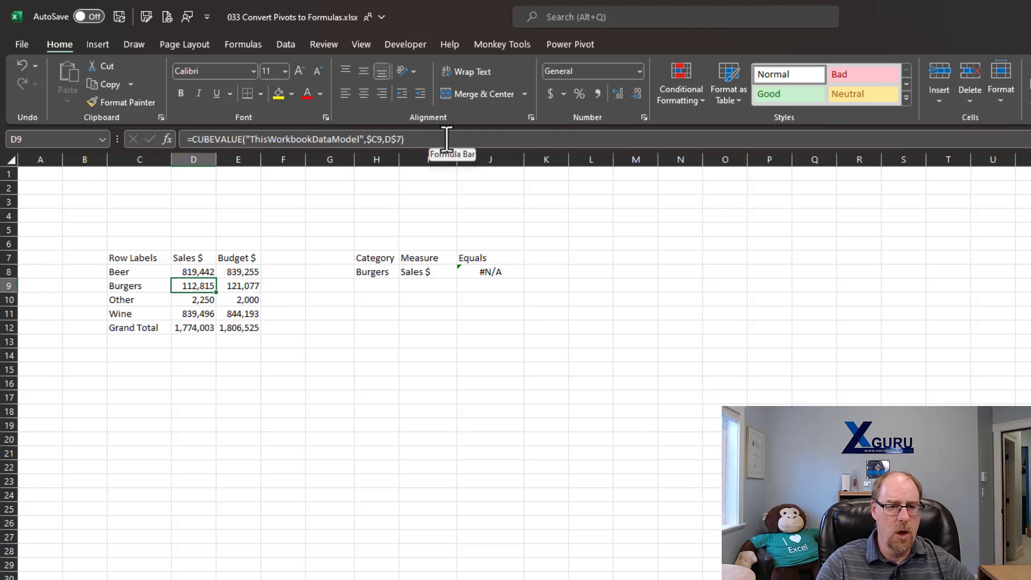
{"action": "double_click", "coordinate": [194, 285]}
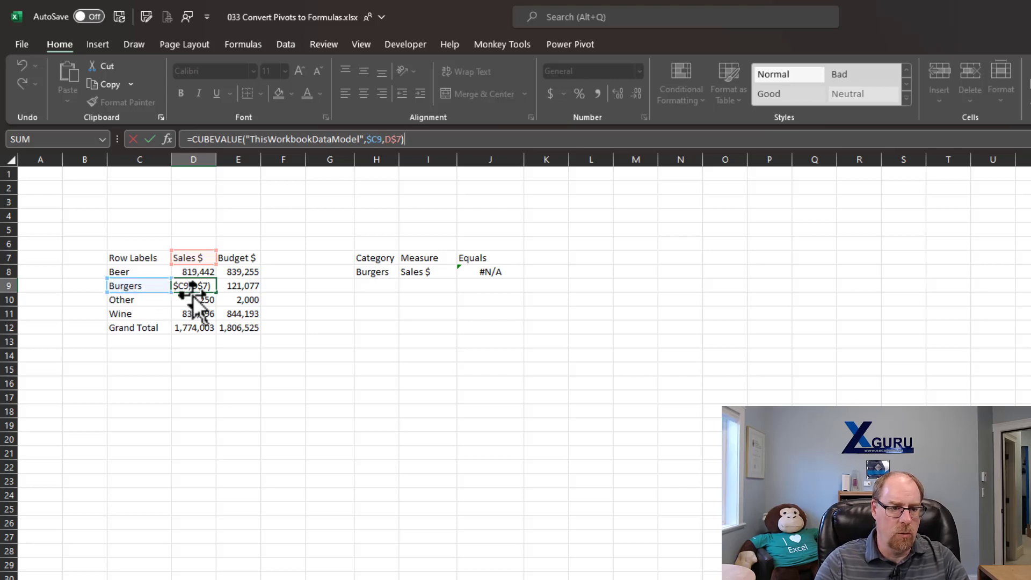
{"action": "left_click", "coordinate": [138, 285]}
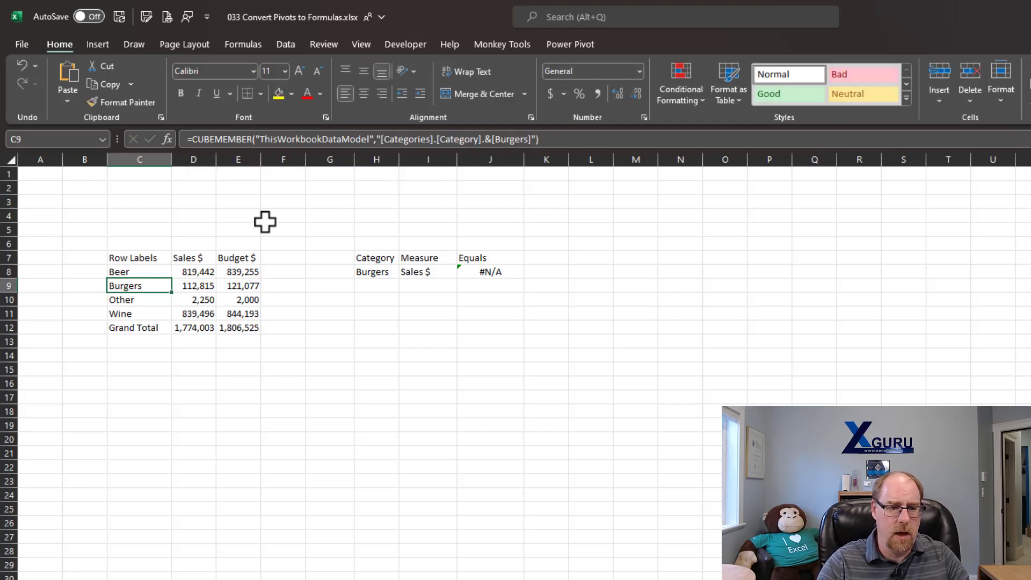
Write the Burgers and Sales $ member names directly into the J8 CUBEVALUE formula
{"action": "left_click", "coordinate": [193, 285]}
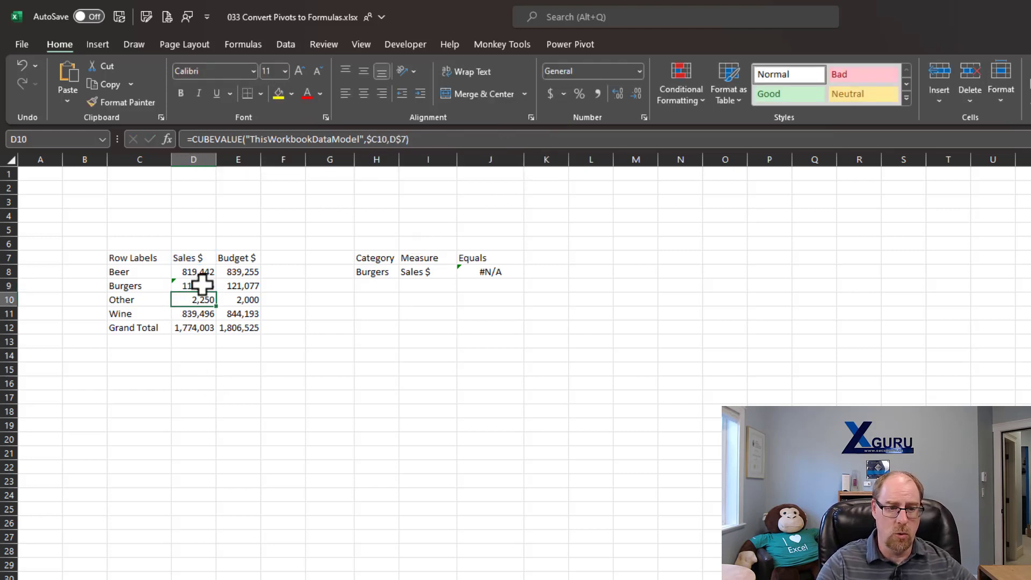
{"action": "left_click", "coordinate": [193, 257]}
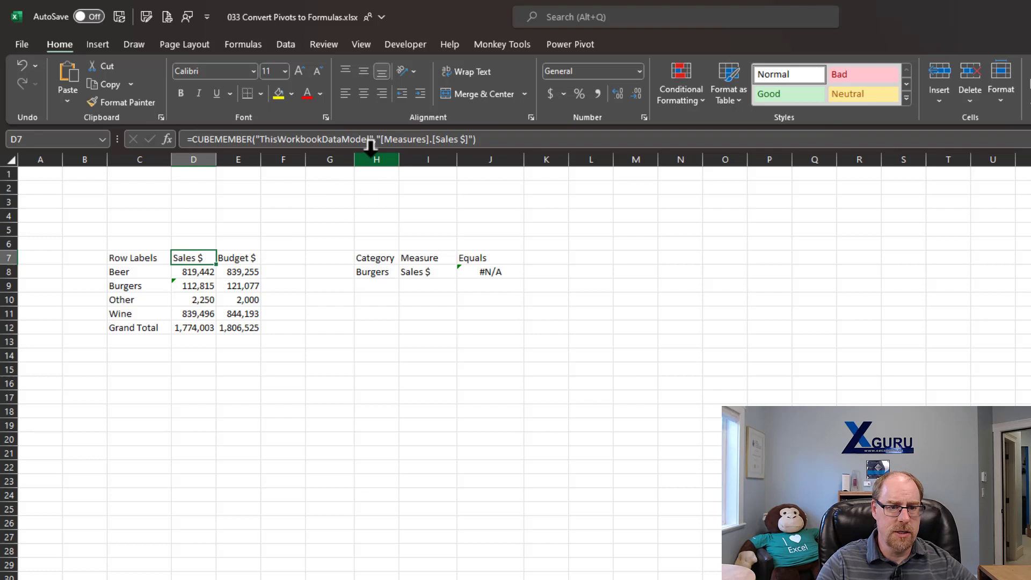
{"action": "left_click", "coordinate": [381, 139]}
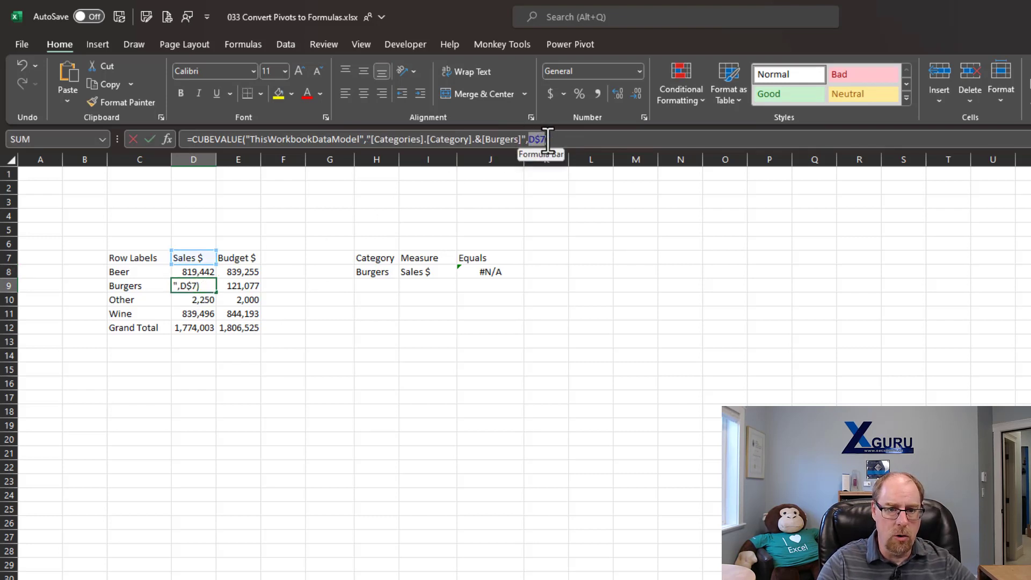
{"action": "key", "text": "Enter"}
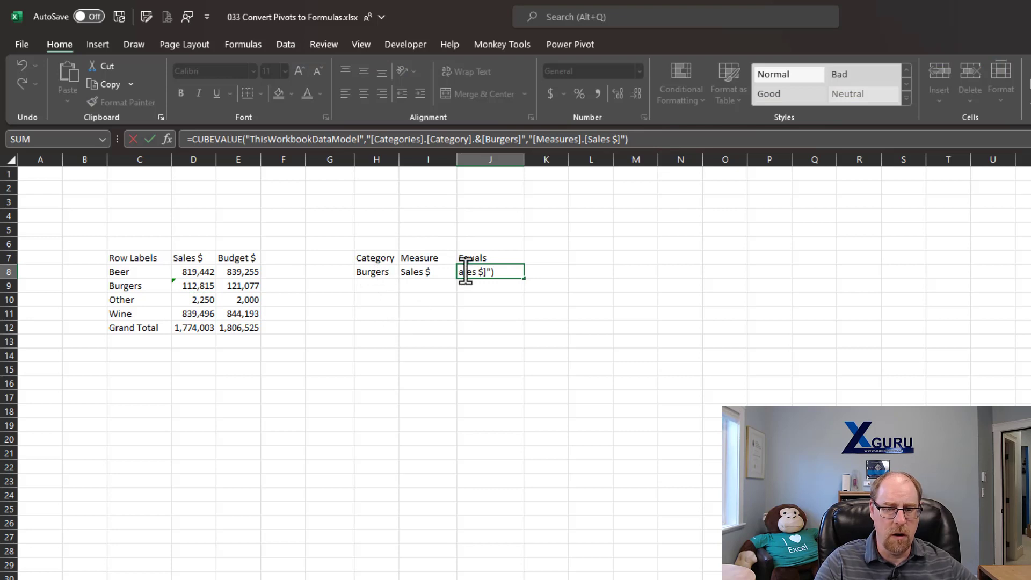
Link the formula's category to H8 and measure to I8, returning 112,815
{"action": "double_click", "coordinate": [501, 138]}
{"action": "type", "text": "\"&"}
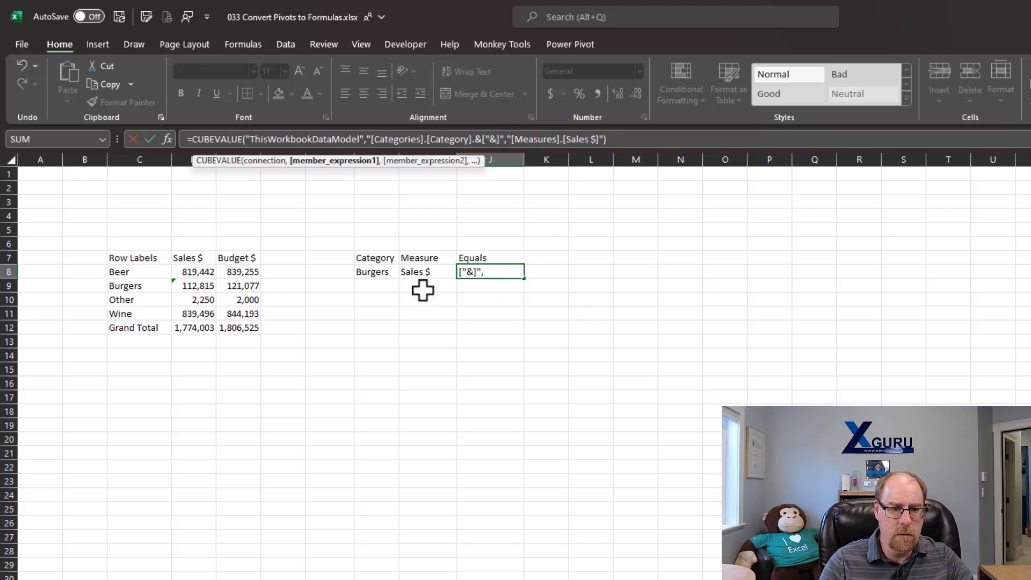
{"action": "left_click", "coordinate": [375, 271]}
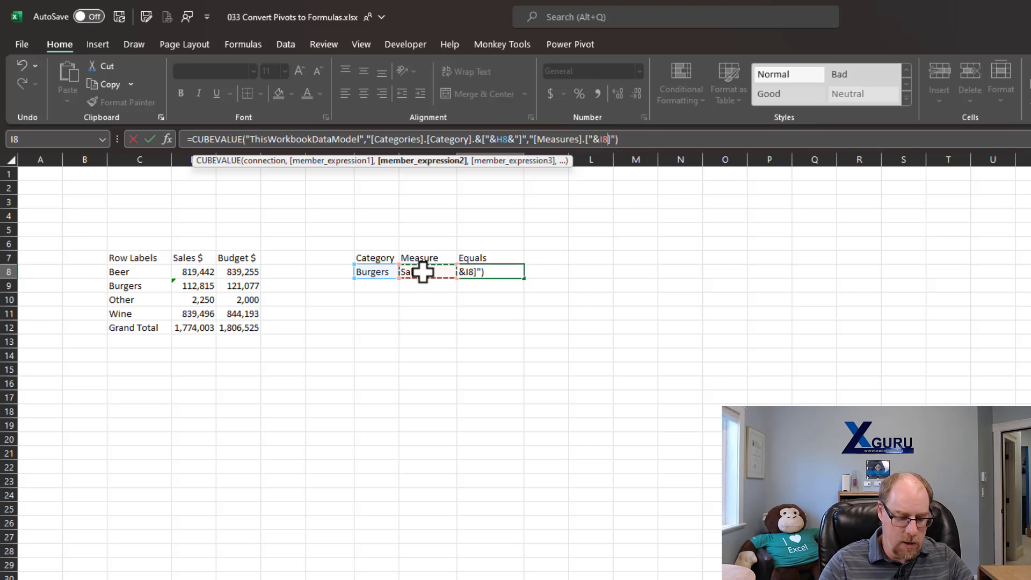
{"action": "type", "text": "]"}
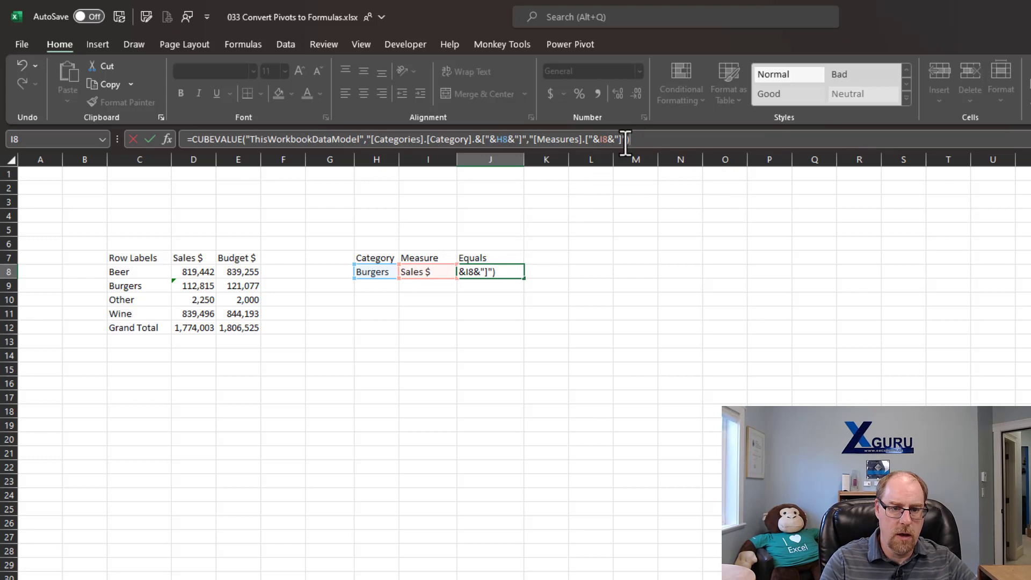
{"action": "key", "text": "Enter"}
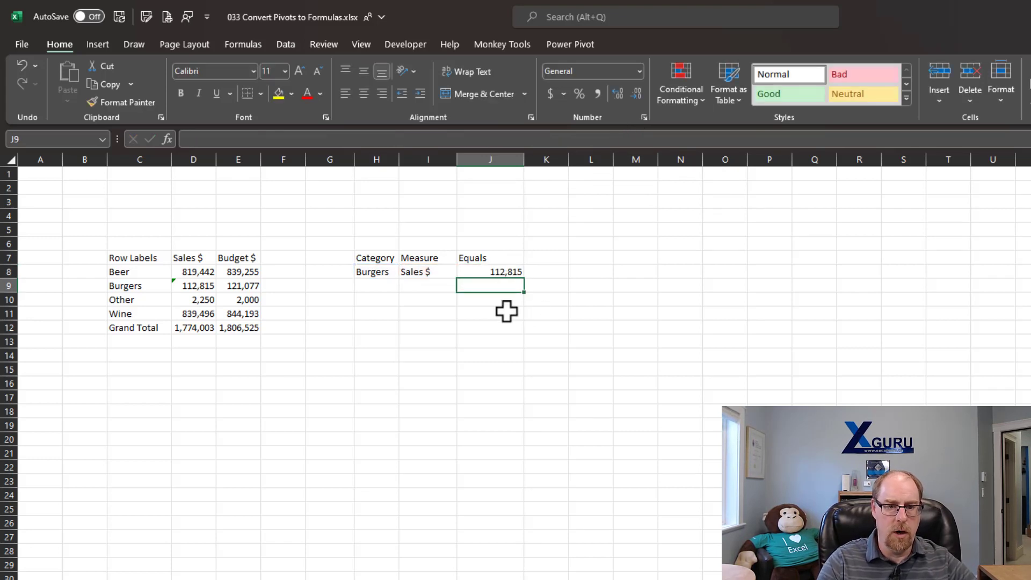
Test the dropdowns with Beer and Budget $, then pick Other to show 2,000
{"action": "left_click", "coordinate": [405, 272]}
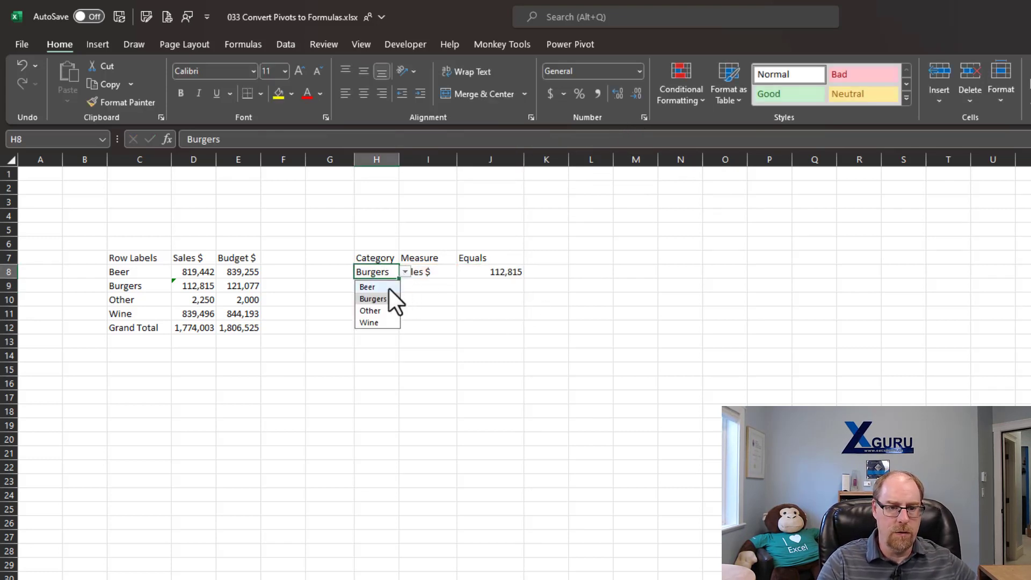
{"action": "left_click", "coordinate": [366, 287]}
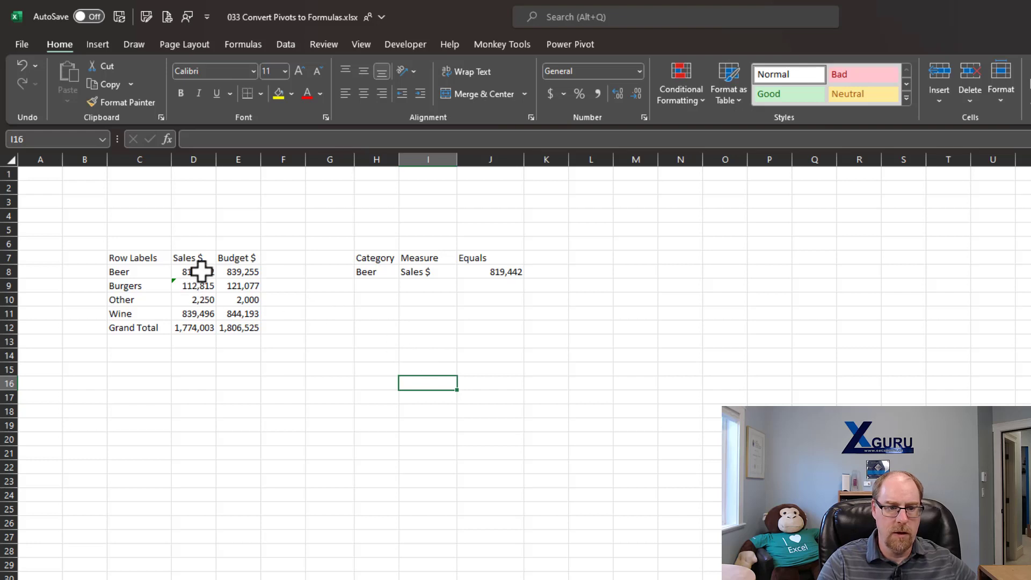
{"action": "left_click", "coordinate": [462, 272]}
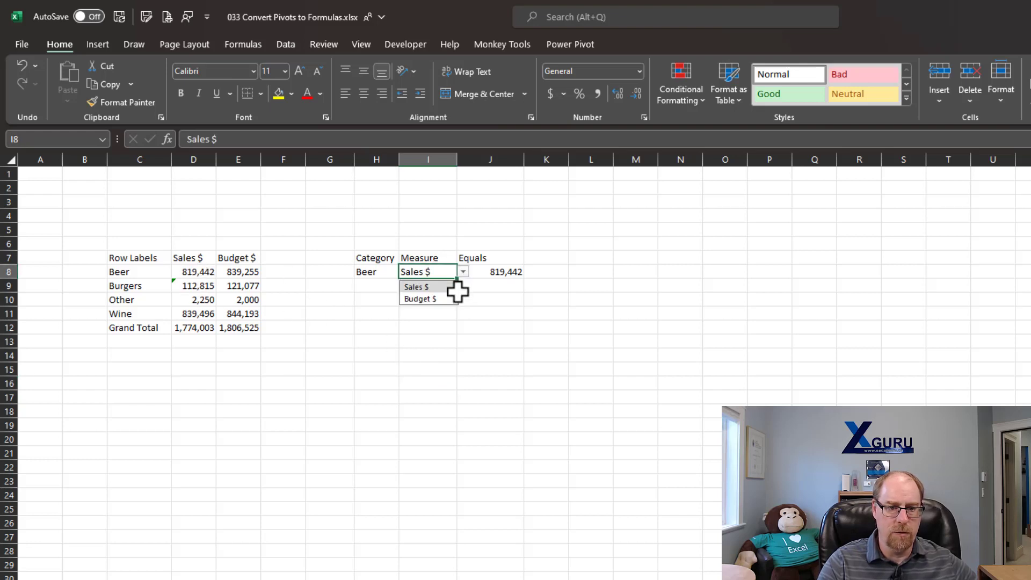
{"action": "left_click", "coordinate": [420, 299]}
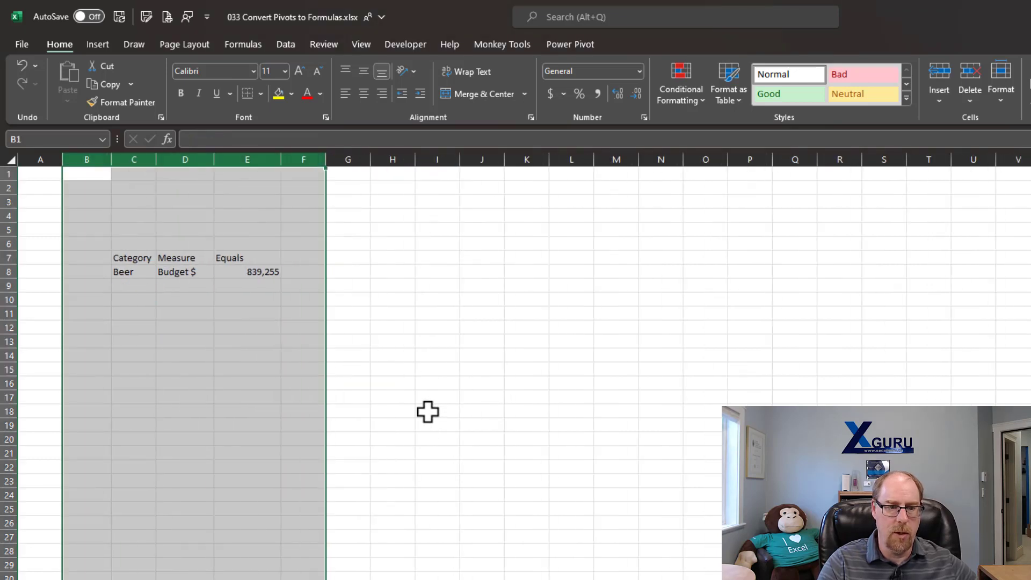
{"action": "left_click", "coordinate": [161, 272]}
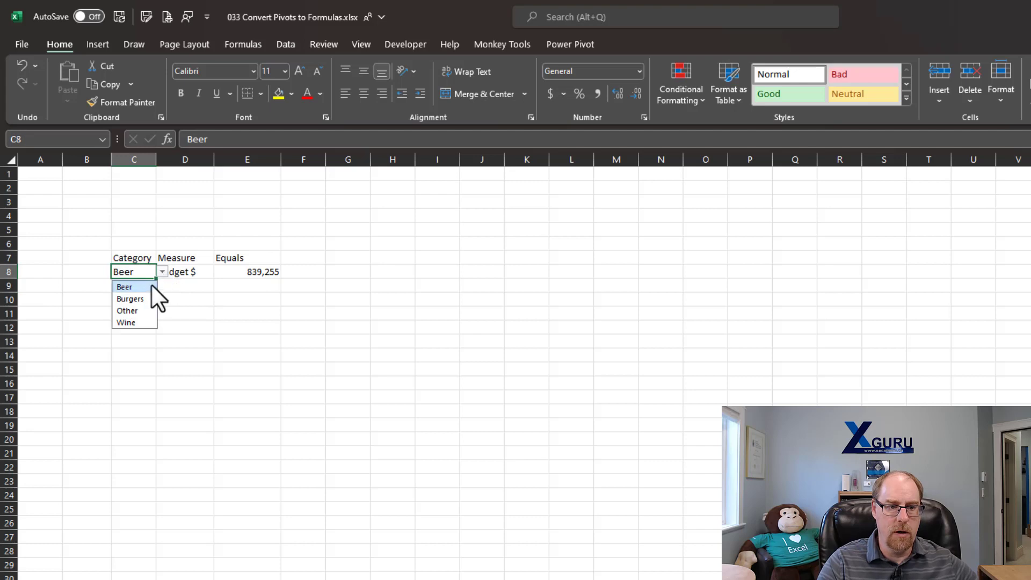
{"action": "left_click", "coordinate": [127, 311]}
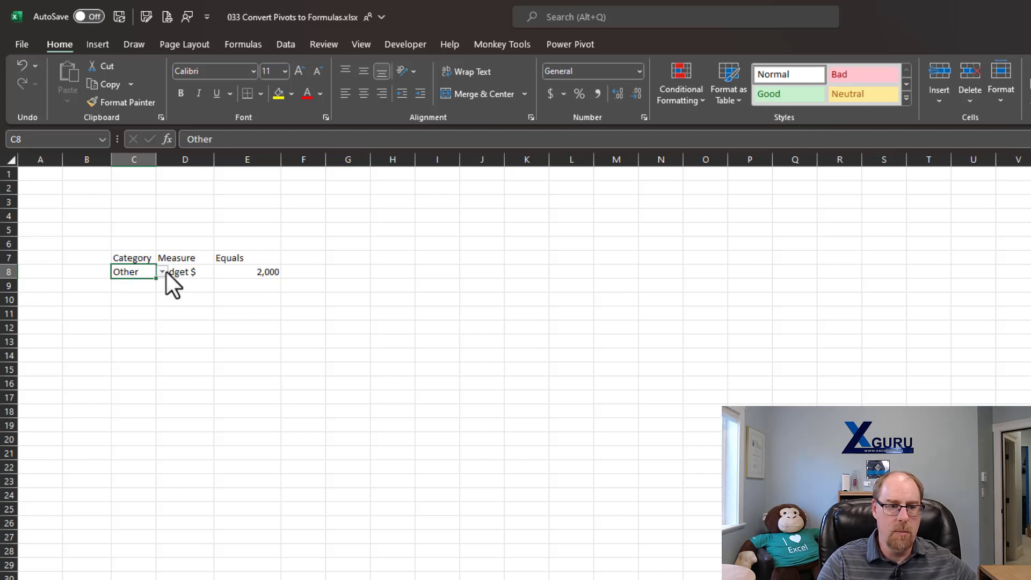